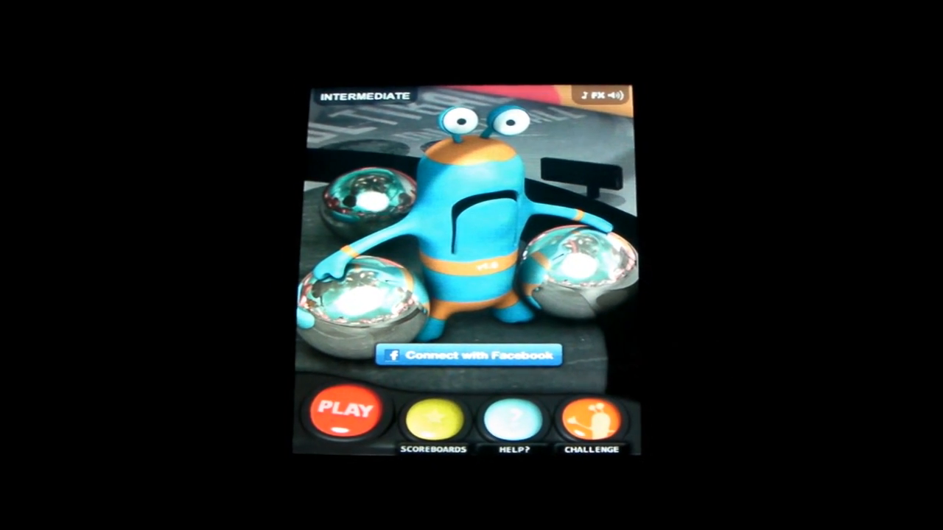
Tap PLAY on the Multiball title screen to load the pinball table.
click(345, 413)
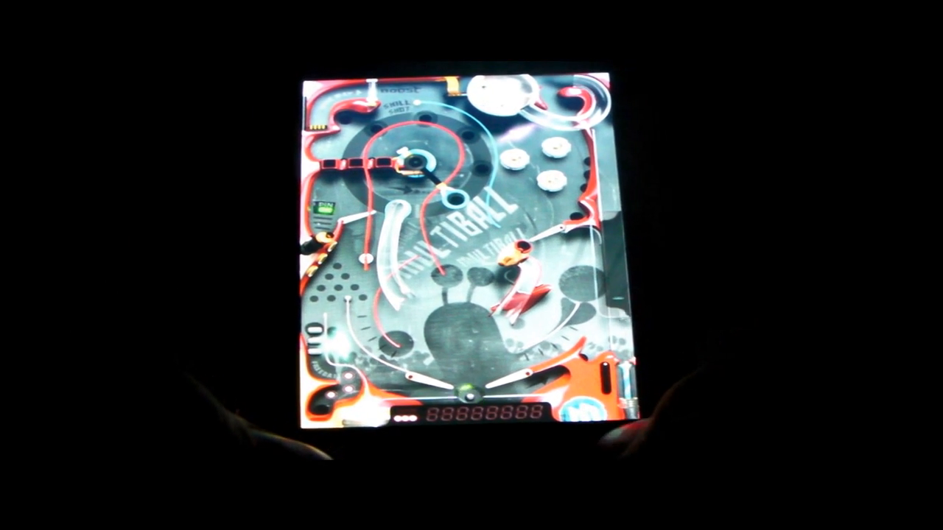